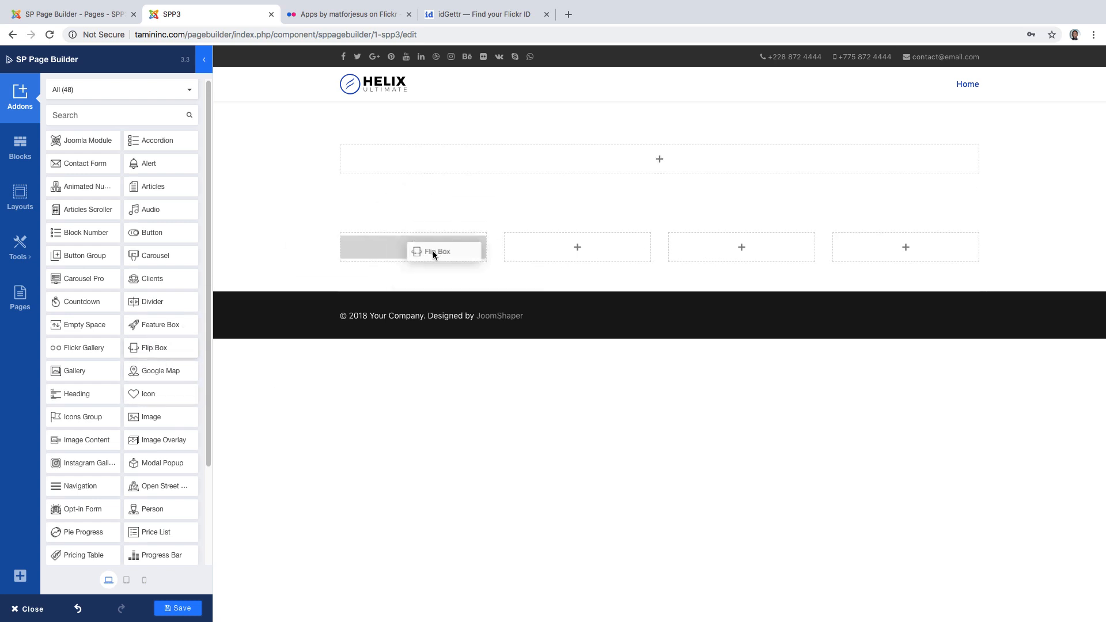
# Drop the Flip Box addon into the first column of the four-column row.
pyautogui.click(413, 247)
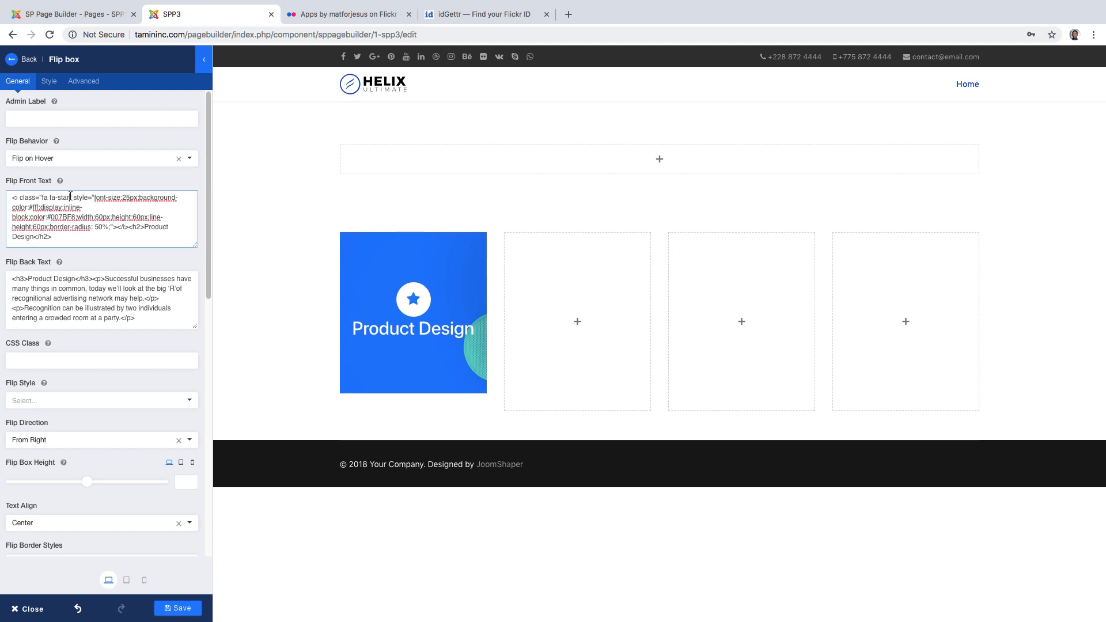
# Swap the front icon fa-star for fa-car and change the back heading to 'Joomla Course'.
pyautogui.doubleClick(61, 197)
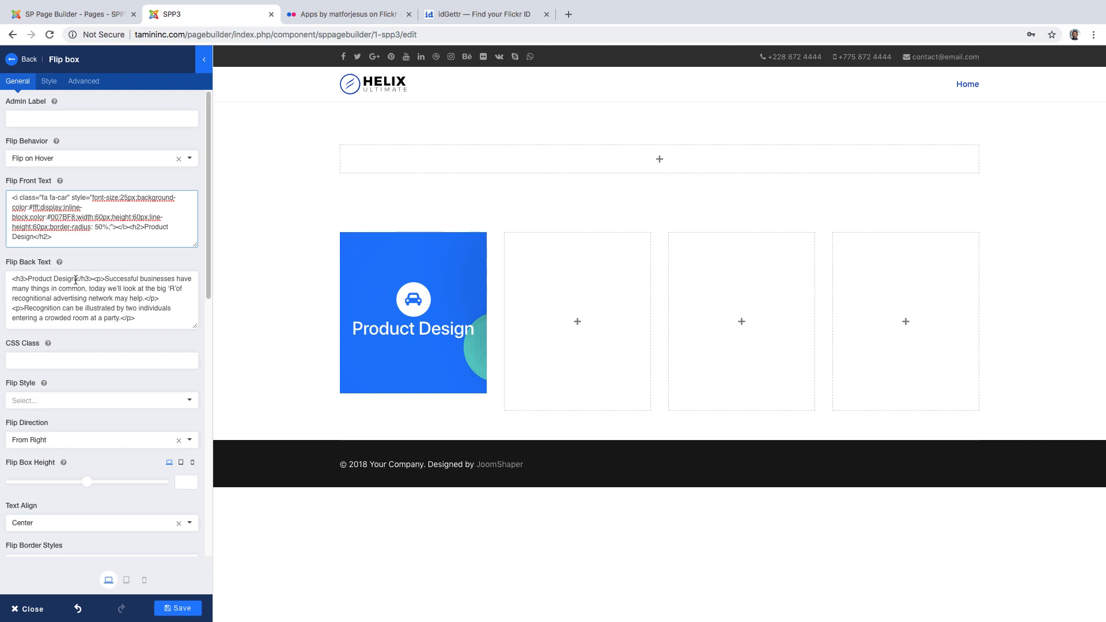
pyautogui.doubleClick(50, 279)
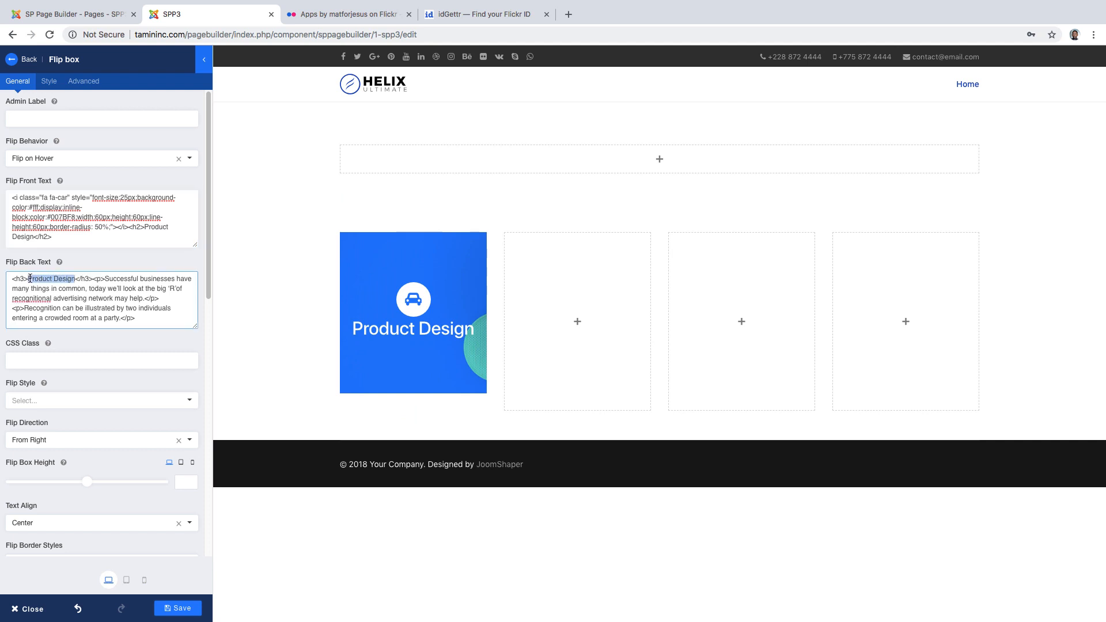
pyautogui.write('Joomla Cou')
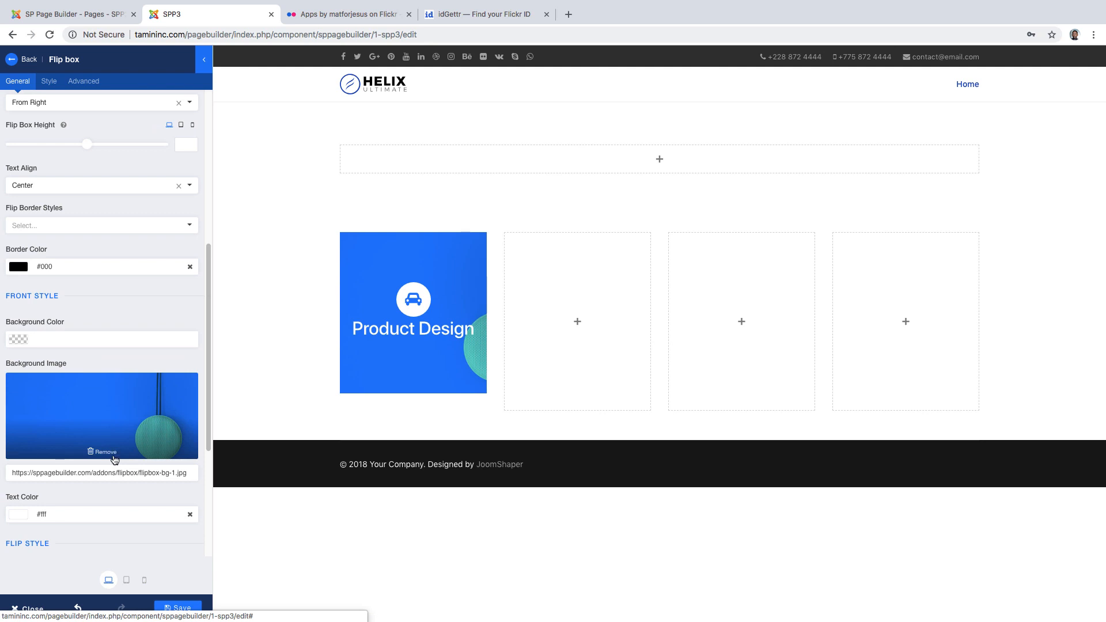
# Replace the front background image with let-connect2.png from the media library.
pyautogui.click(102, 451)
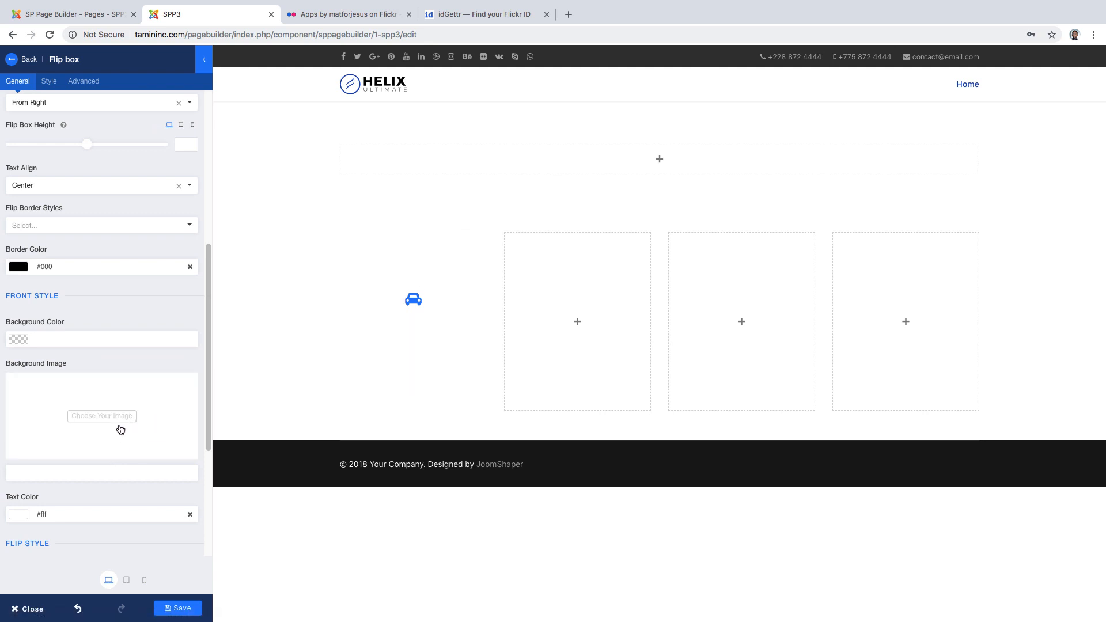
pyautogui.click(101, 415)
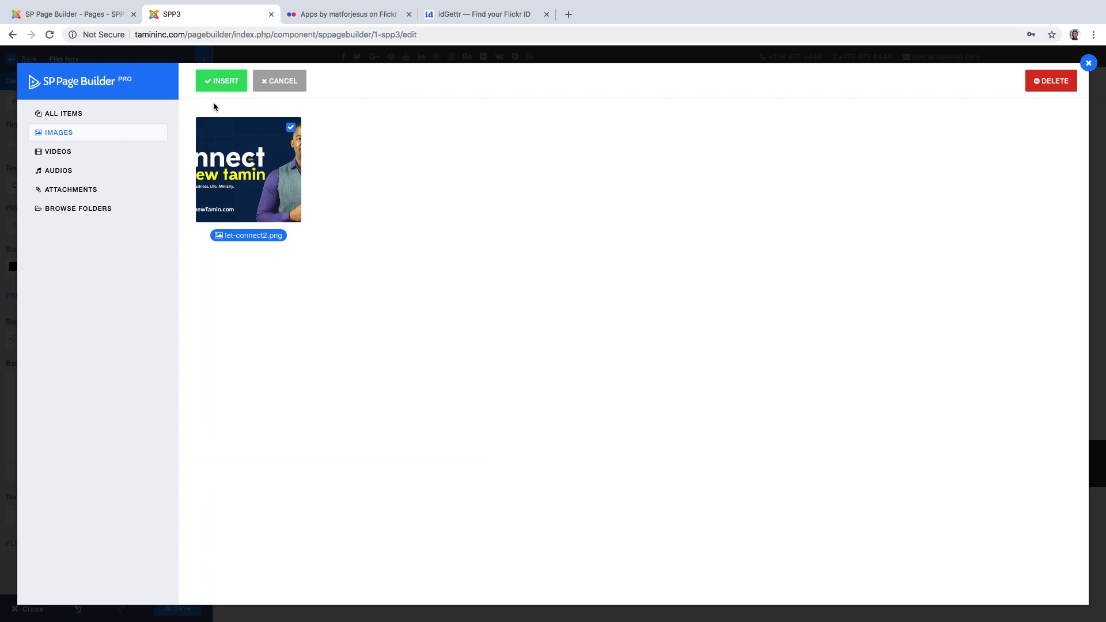
pyautogui.click(221, 81)
pyautogui.write('#2690a8')
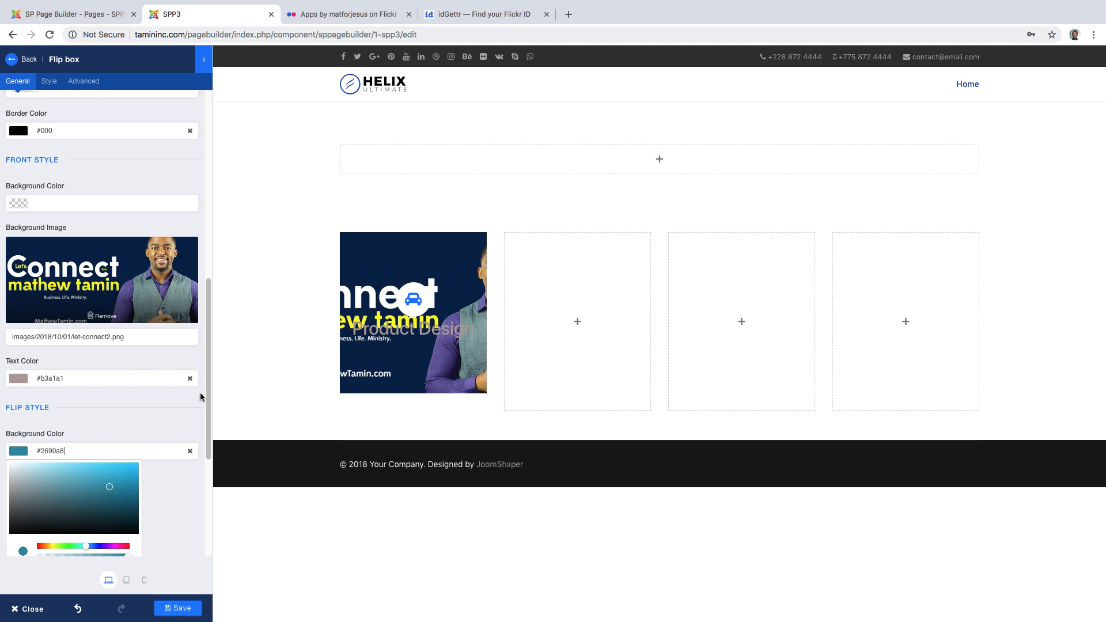
pyautogui.scroll(-3)
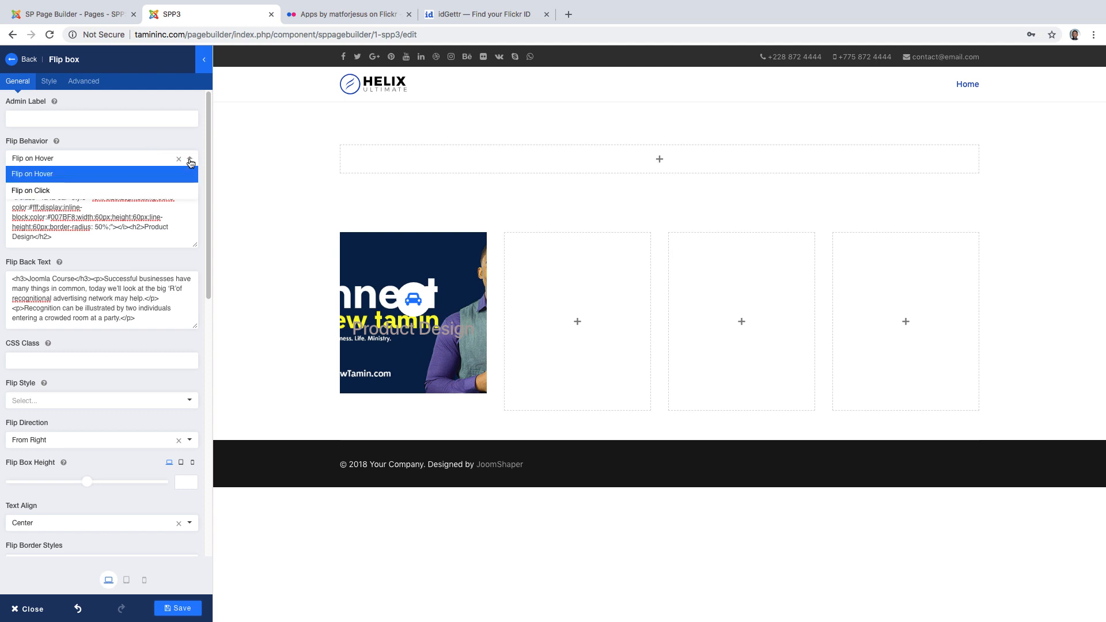
# Keep Flip Behavior on Flip on Hover and set Flip Direction to From Top.
pyautogui.click(30, 190)
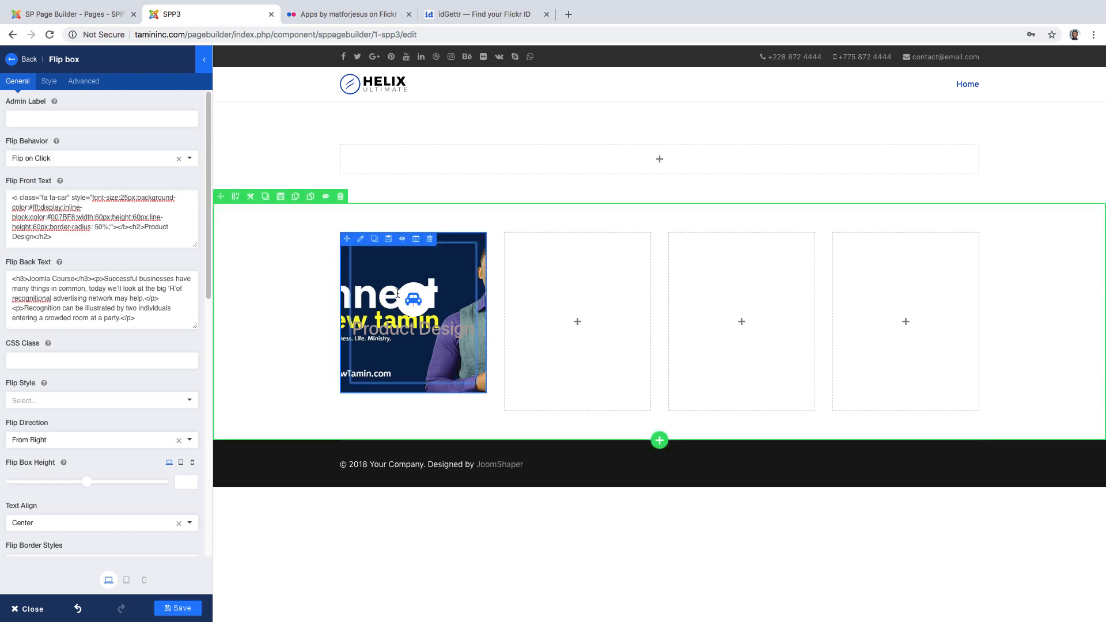
pyautogui.click(101, 158)
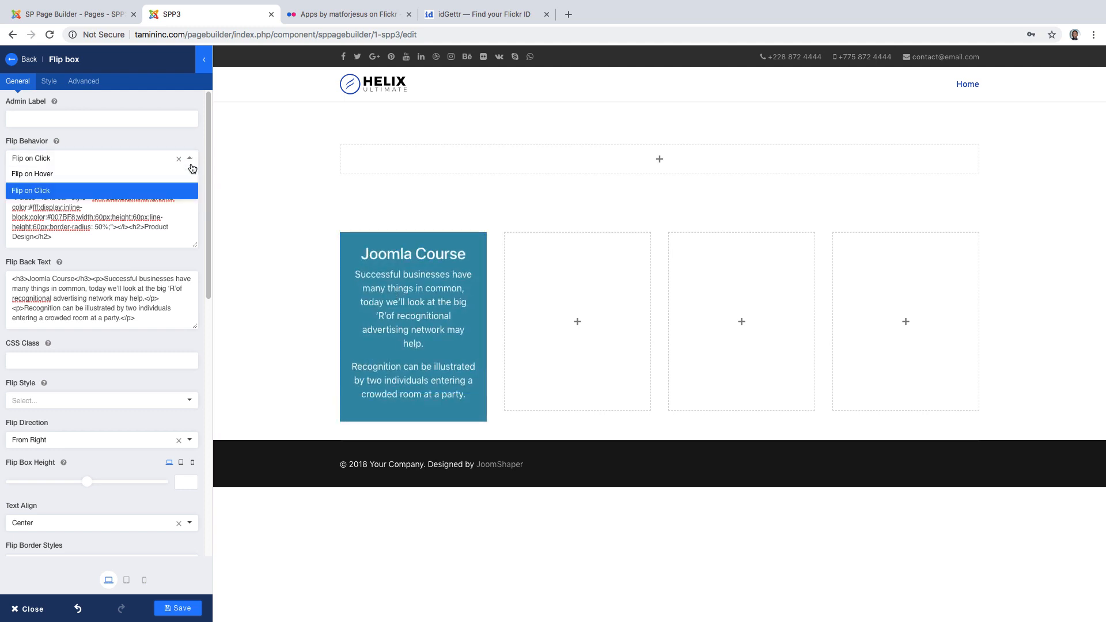
pyautogui.click(32, 174)
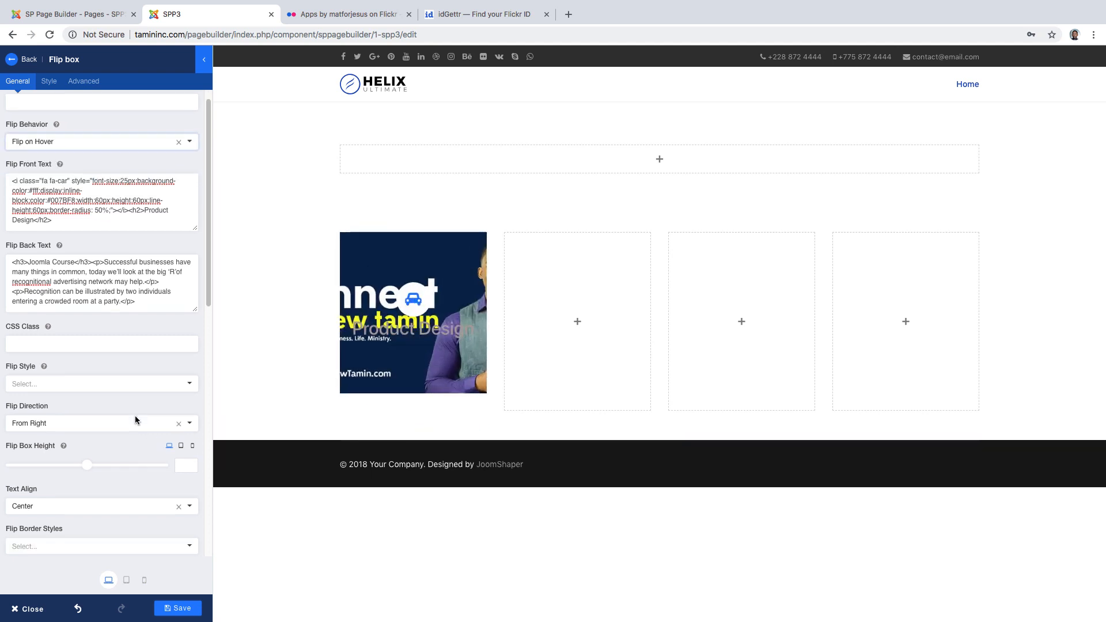
pyautogui.click(99, 423)
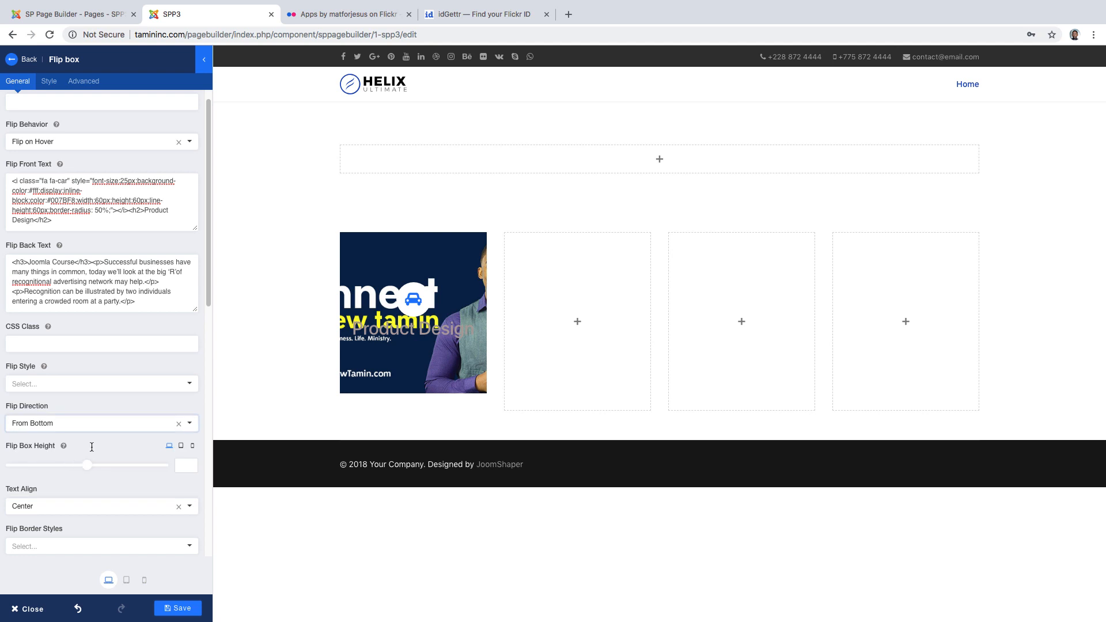
pyautogui.click(101, 422)
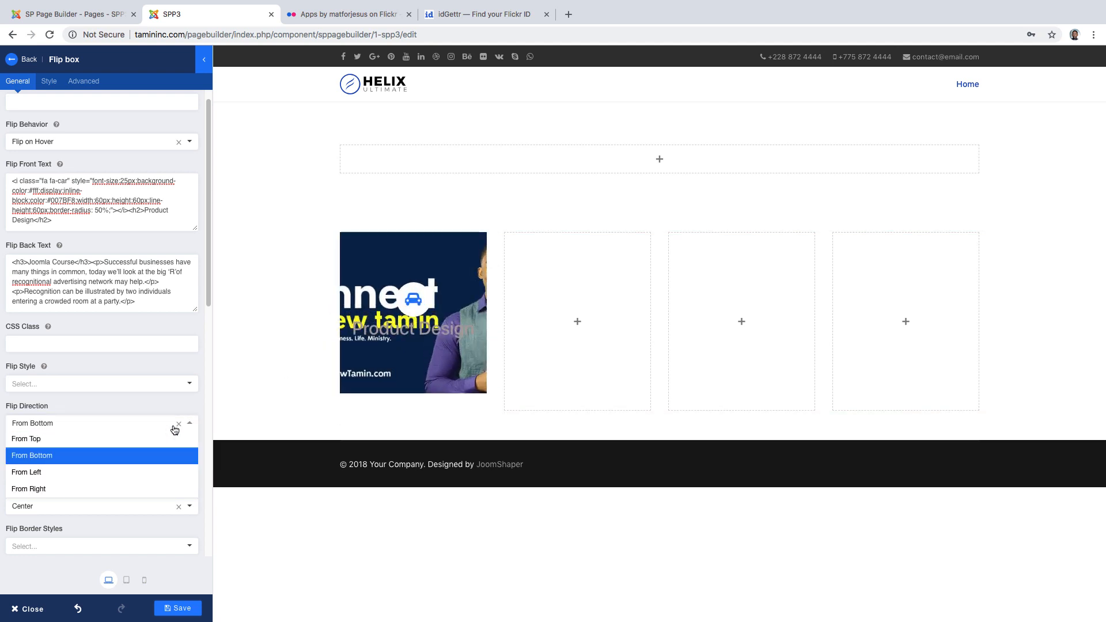
pyautogui.click(26, 437)
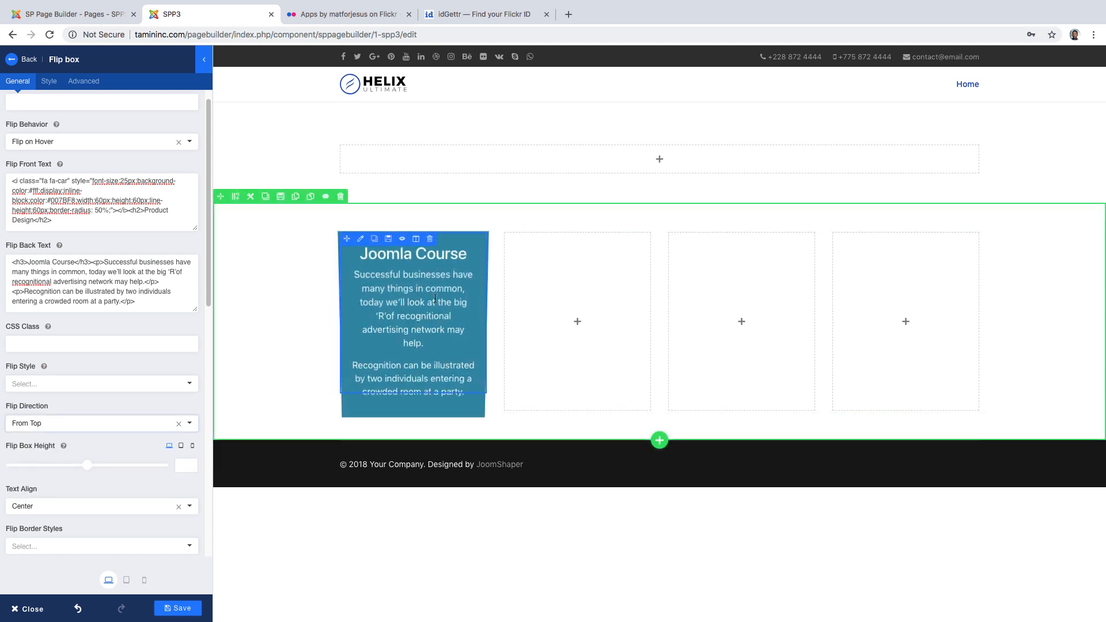
# Try Slide and Fade flip styles, then settle on 3D Style.
pyautogui.click(101, 383)
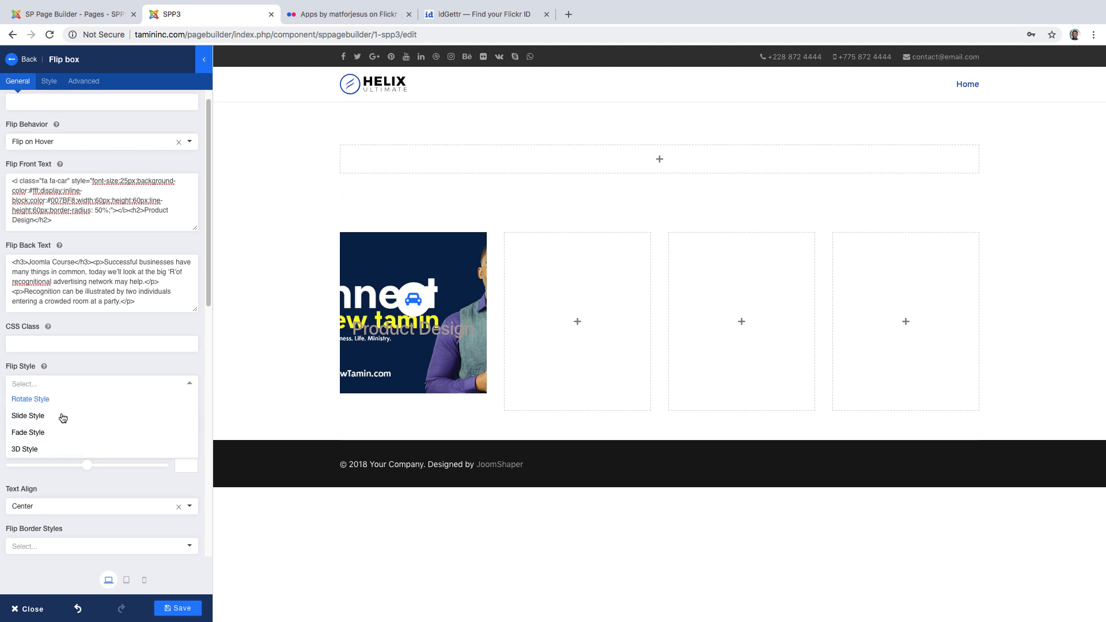
pyautogui.click(27, 415)
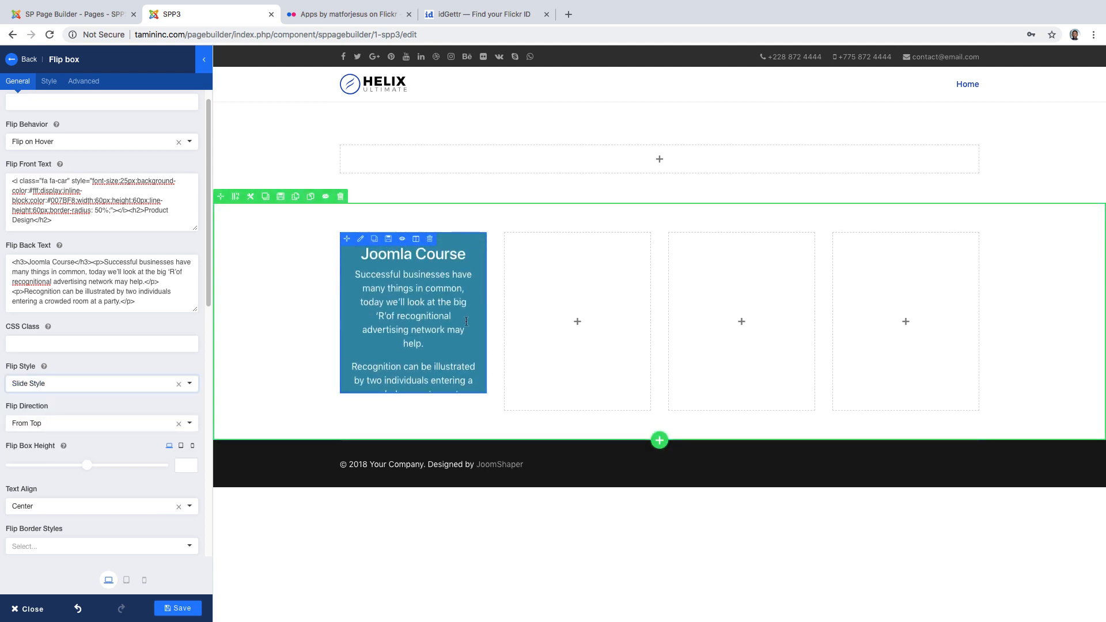
pyautogui.click(101, 383)
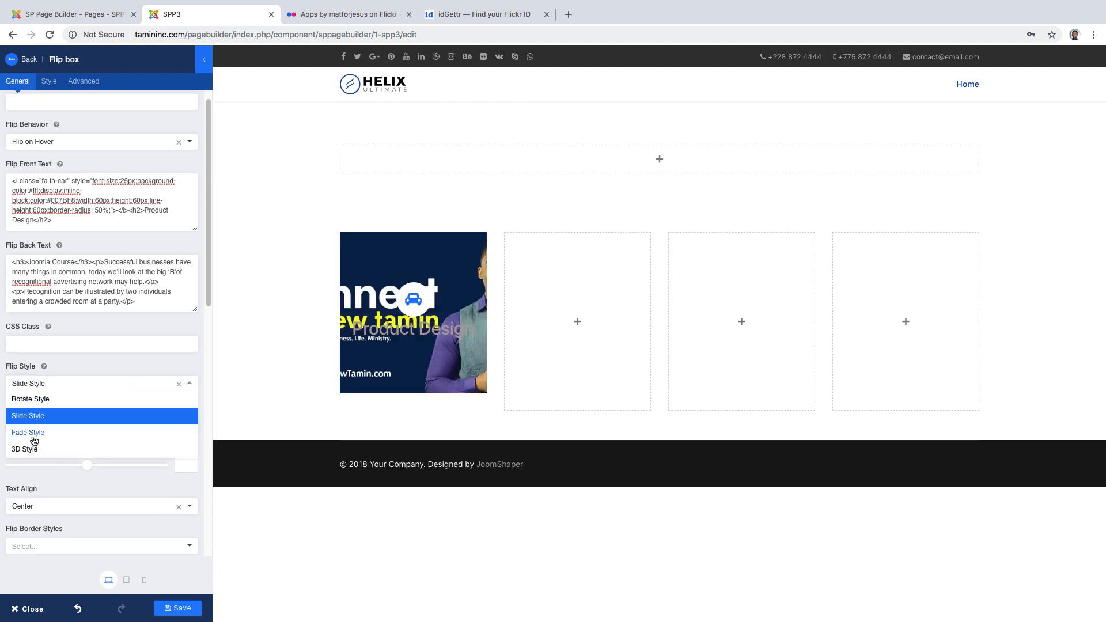
pyautogui.click(29, 432)
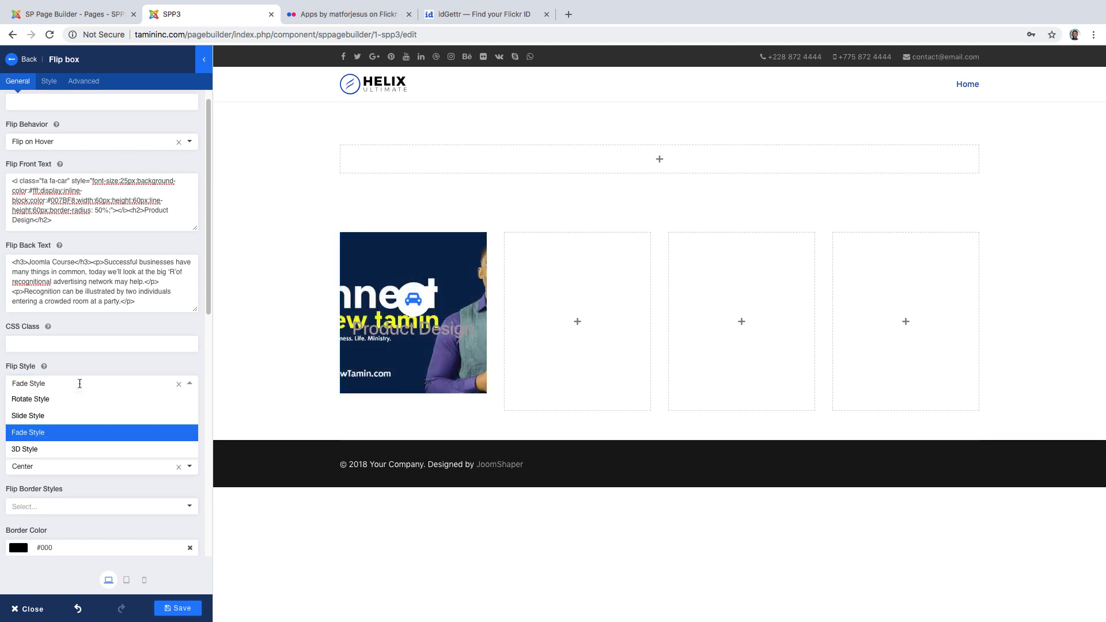
pyautogui.click(24, 449)
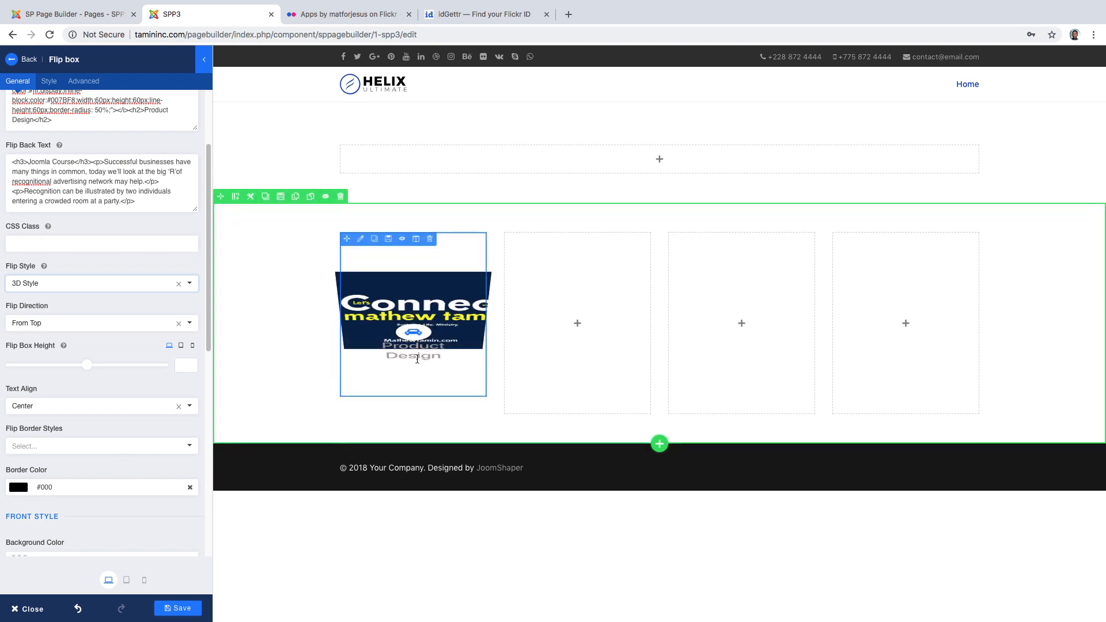
pyautogui.scroll(-3)
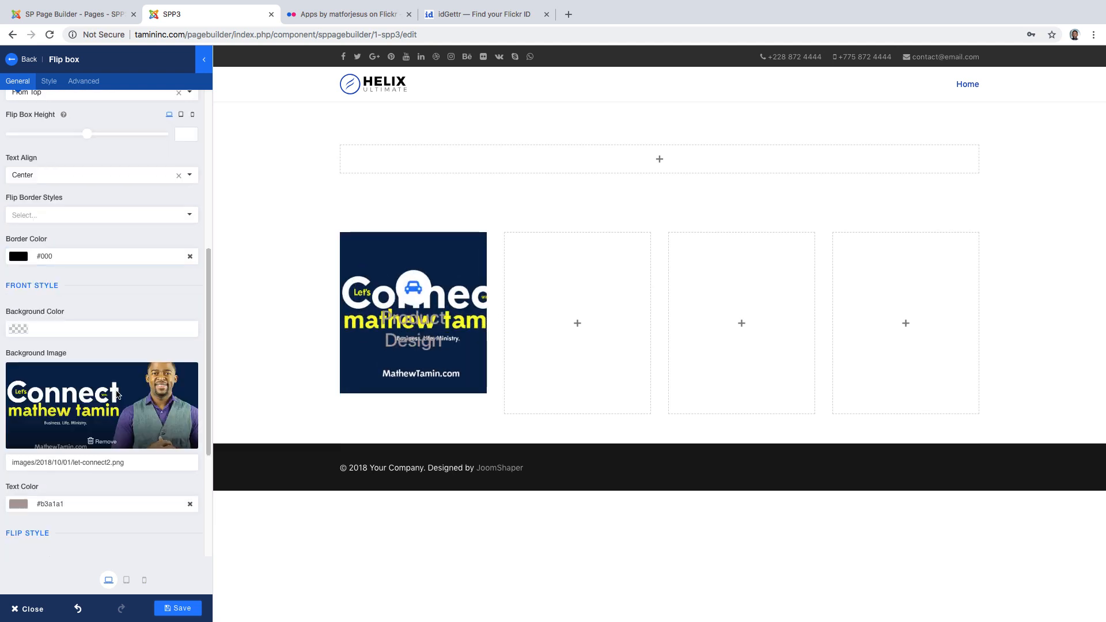
pyautogui.scroll(-3)
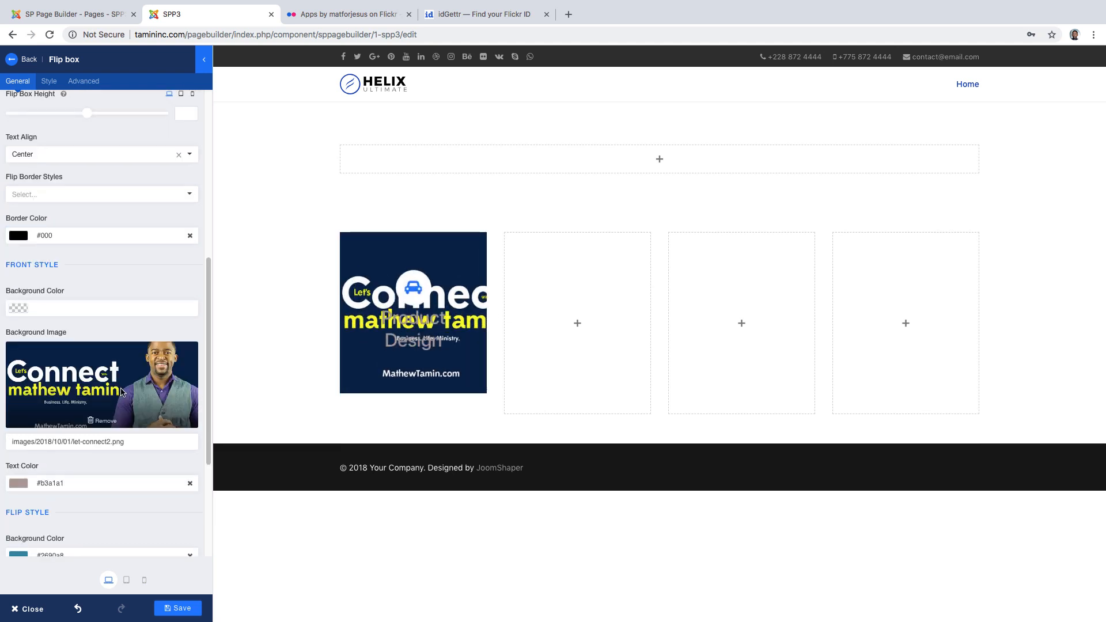